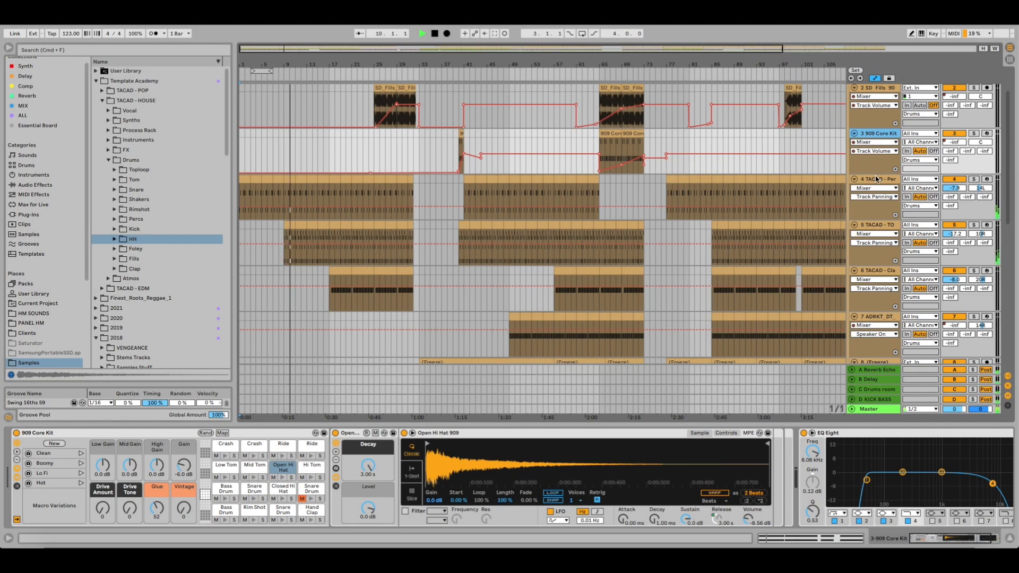
Step: Select the PercLoop track, then the Mid Drums group to show its compression, filter, flutter, EQ and reverb chain
left_click(874, 178)
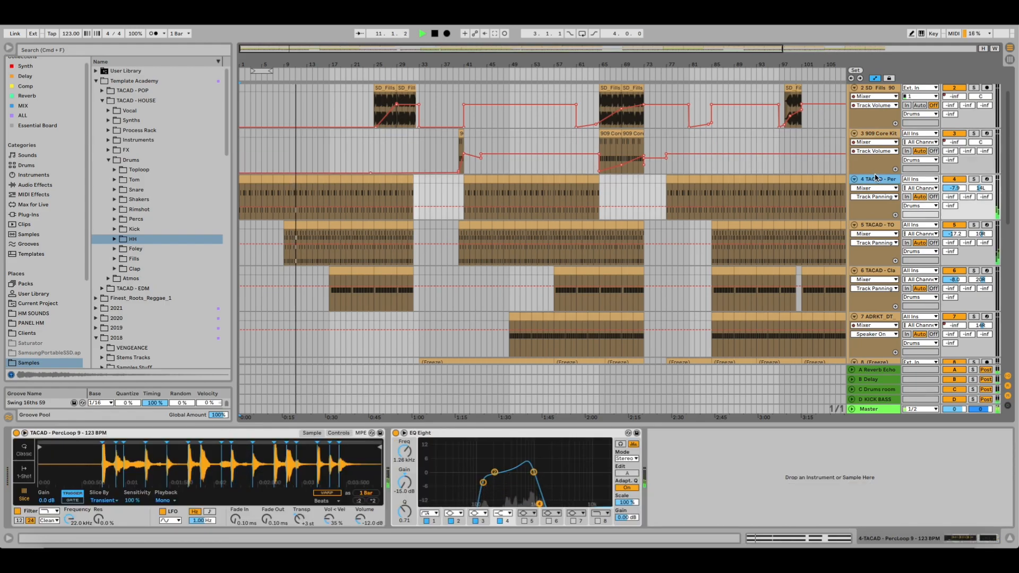
left_click(876, 226)
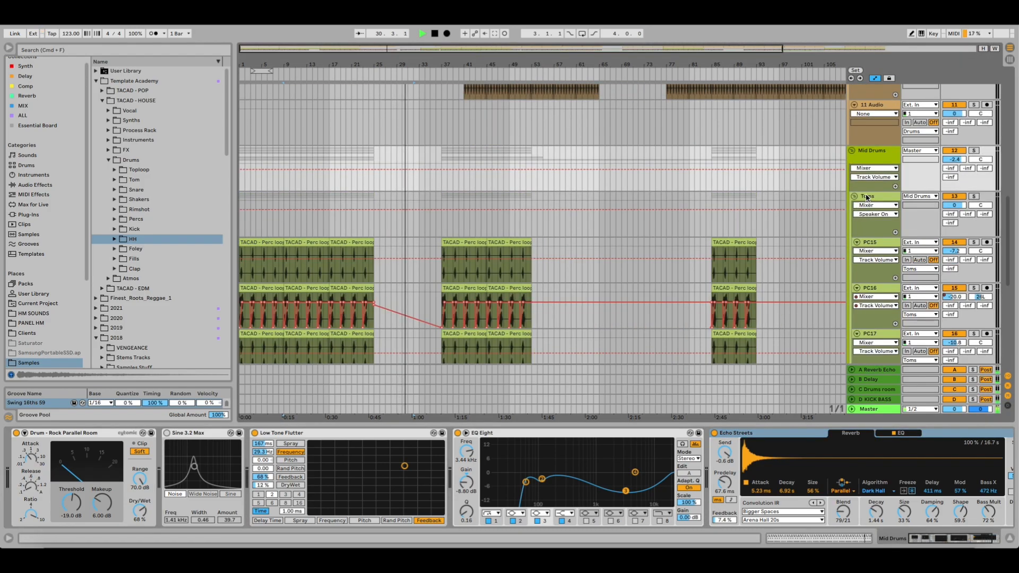
Step: Select the PC17 track, then the acid audio track to display its EQ Eight
left_click(870, 221)
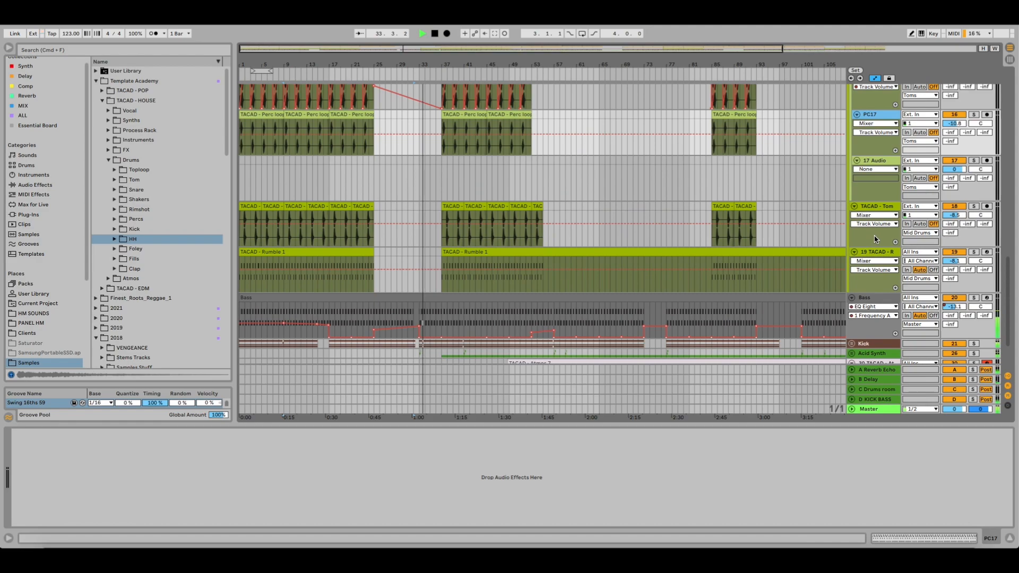
left_click(876, 206)
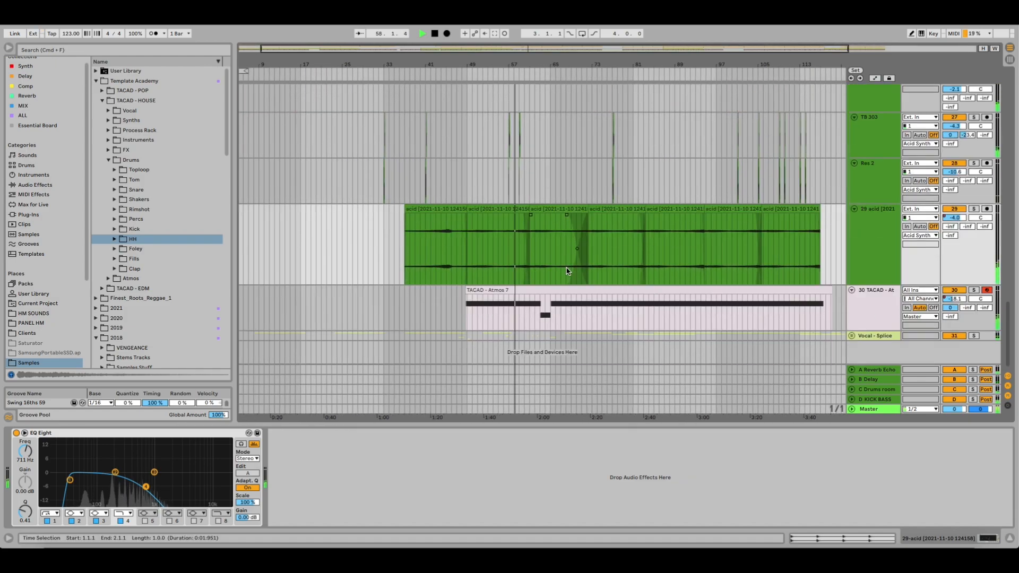
Step: Select a Vocal Splice track to show its Echo Streets reverb device
left_click(874, 290)
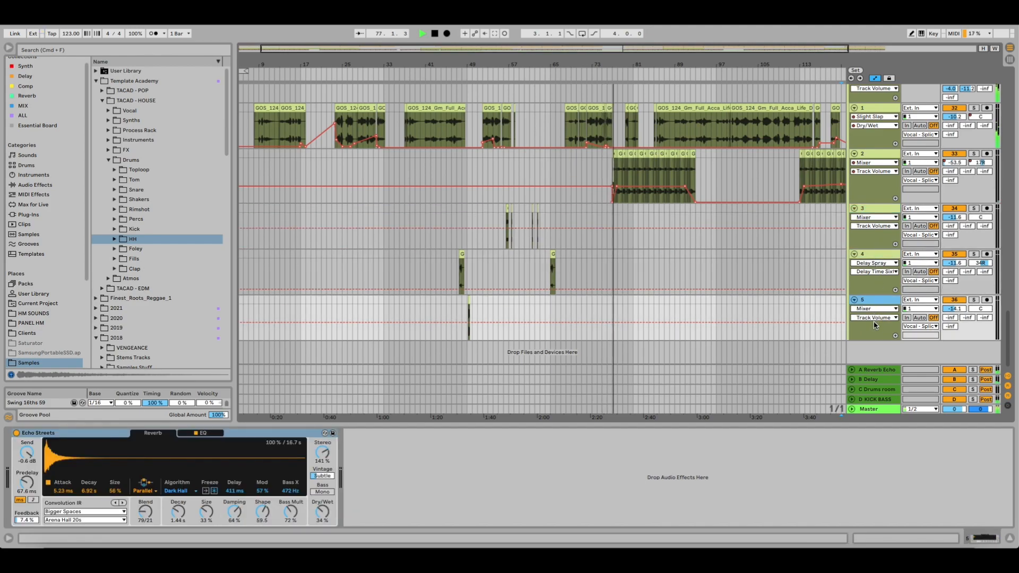
Step: Select the Master track to show A Bit Warmer, Multiband Compression and Limiter
left_click(876, 370)
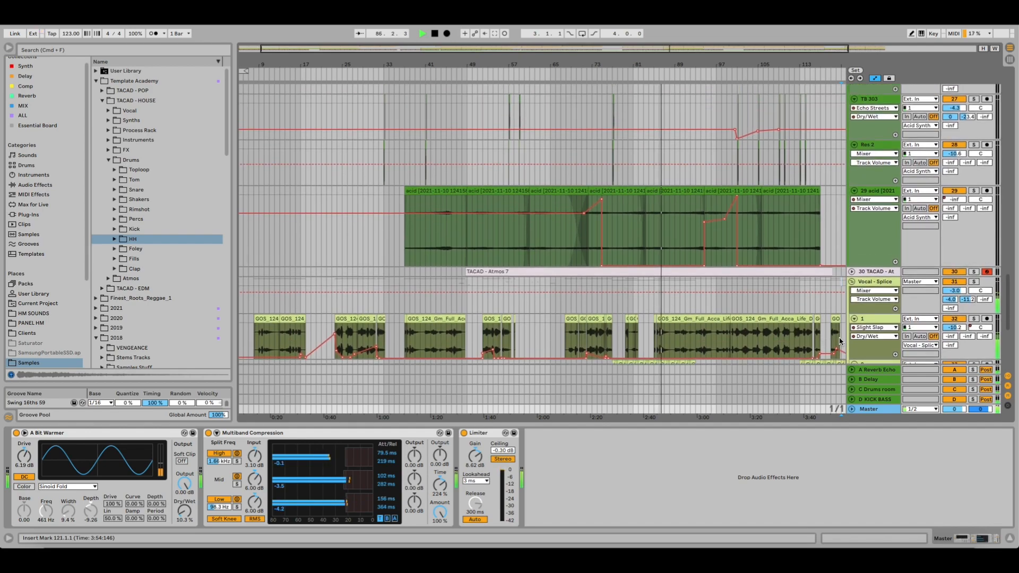
Step: Fold the Drums groups closed at the top of the set, leaving the Kick tracks open
scroll("down", 3)
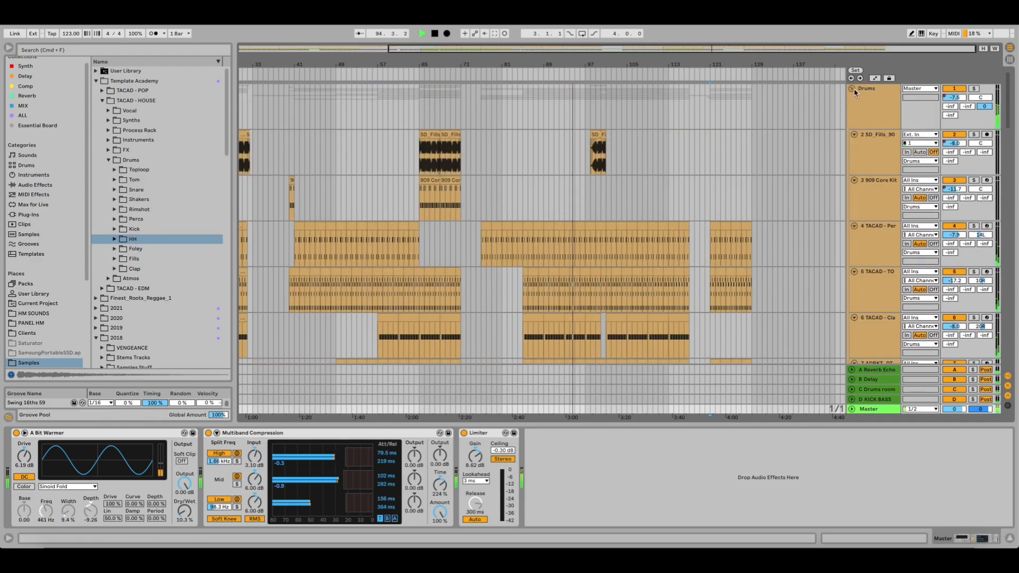
left_click(852, 89)
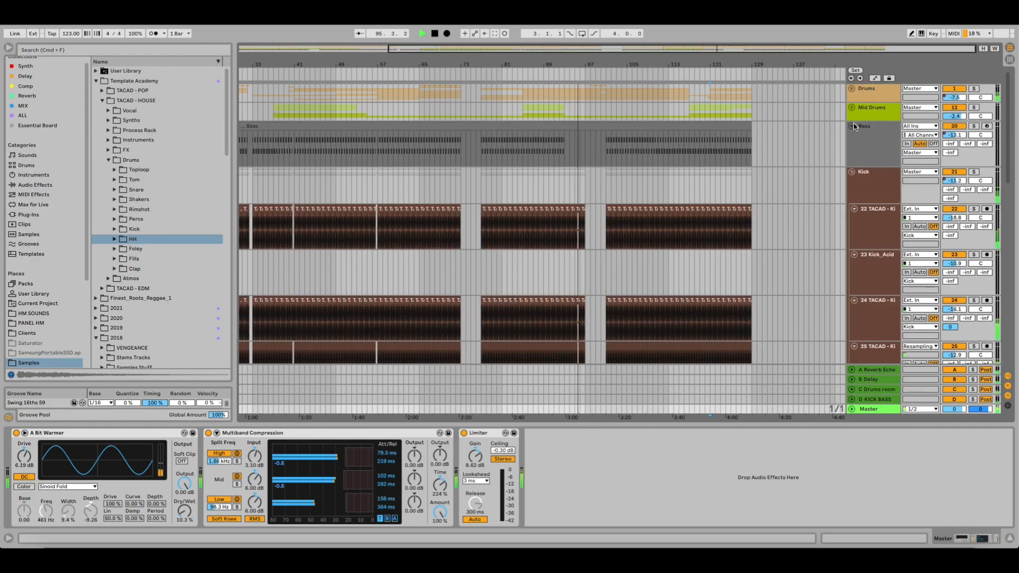